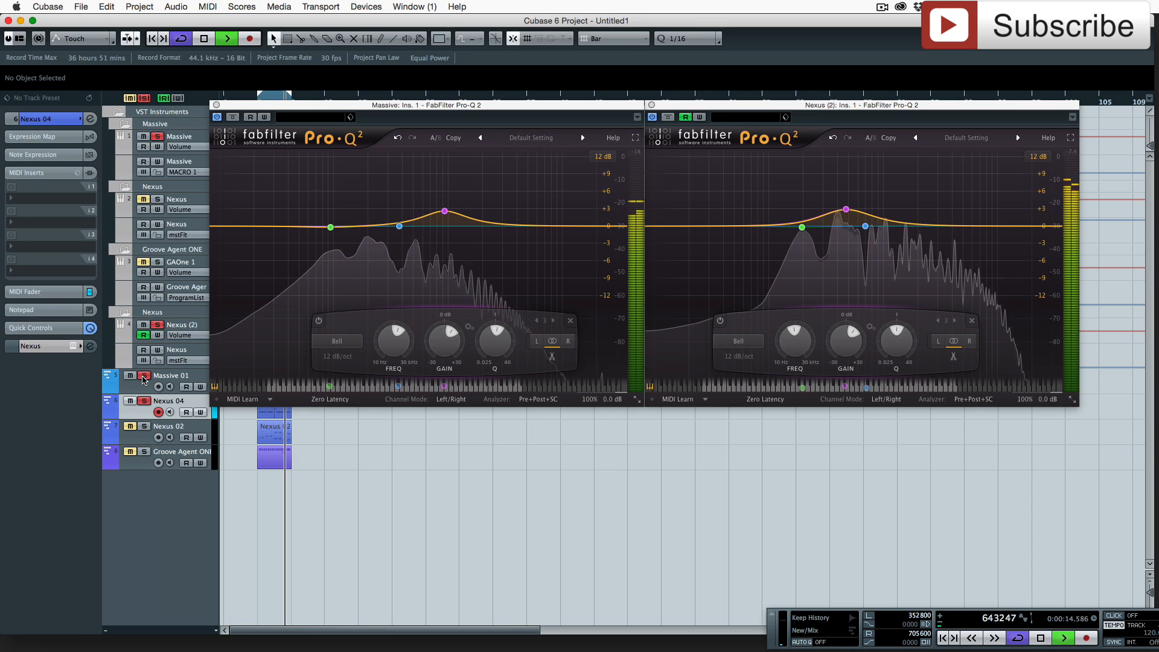
# Mute the Nexus 04 track so only Massive 01 is heard through its Pro-Q 2.
pyautogui.click(203, 37)
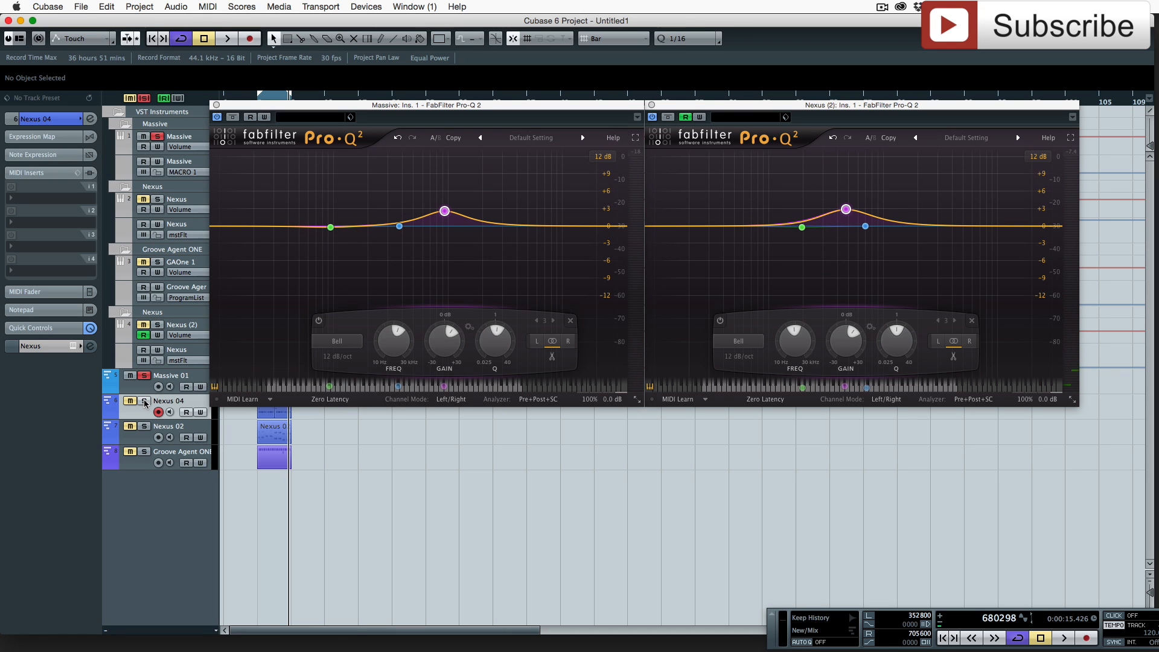
pyautogui.click(226, 38)
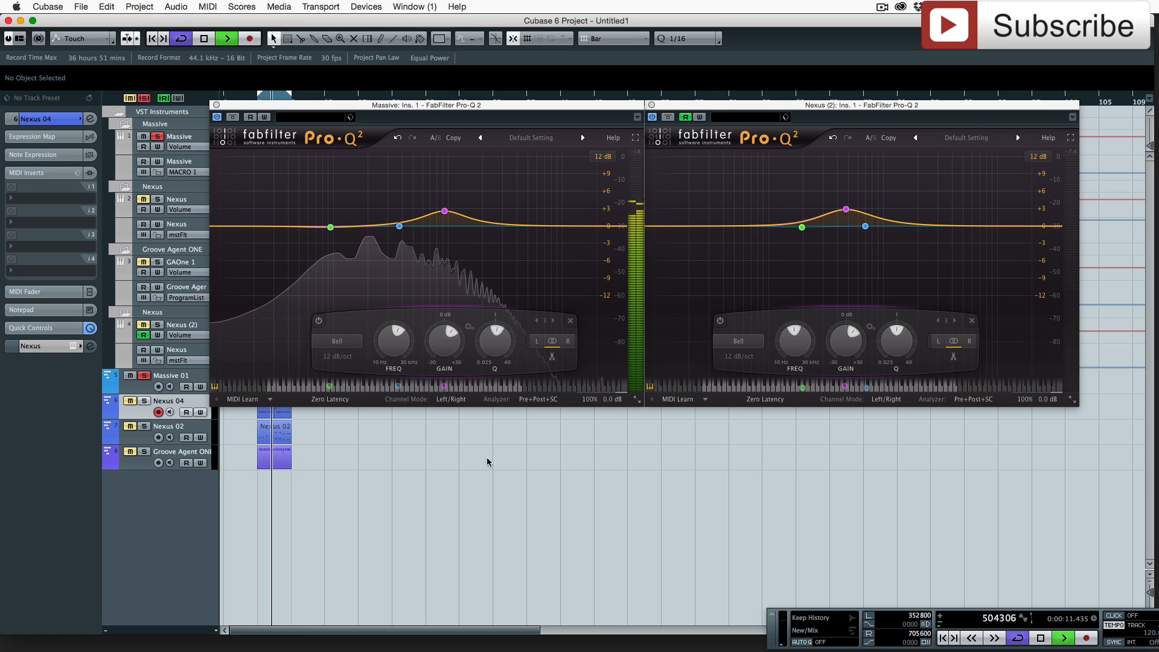
# Unmute Nexus 04 so Massive and Nexus both play through their Pro-Q 2 windows.
pyautogui.click(444, 211)
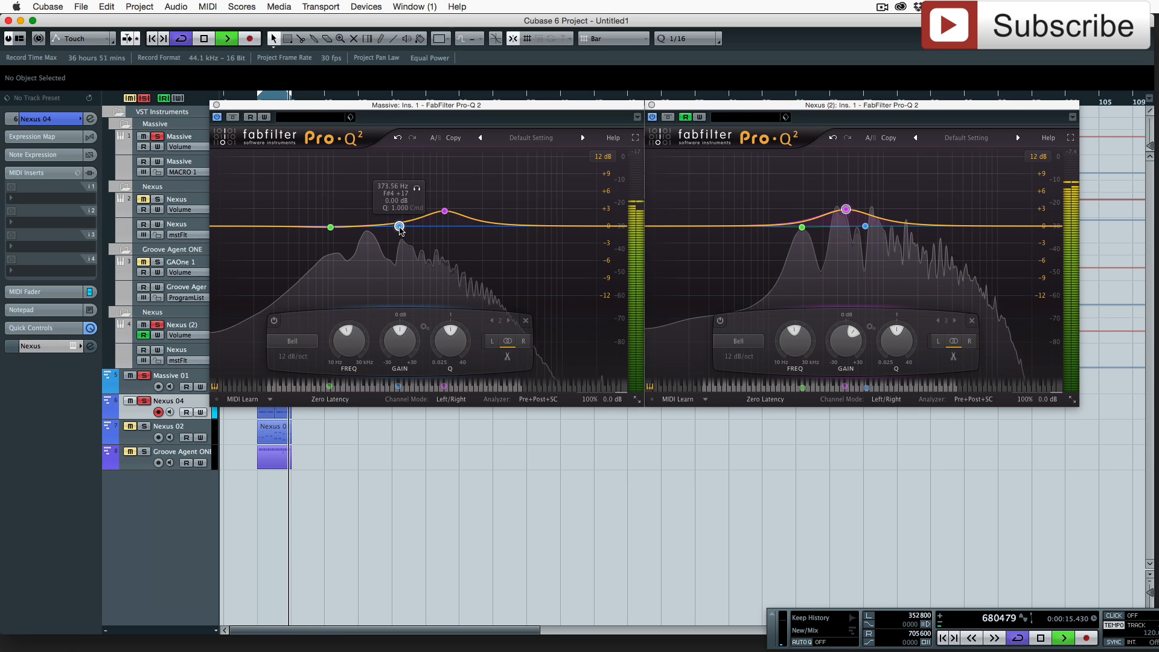
# Narrow the Massive Pro-Q 2 band 2 and pull it into a deep low-mid cut.
pyautogui.moveTo(449, 341); pyautogui.dragTo(449, 318)
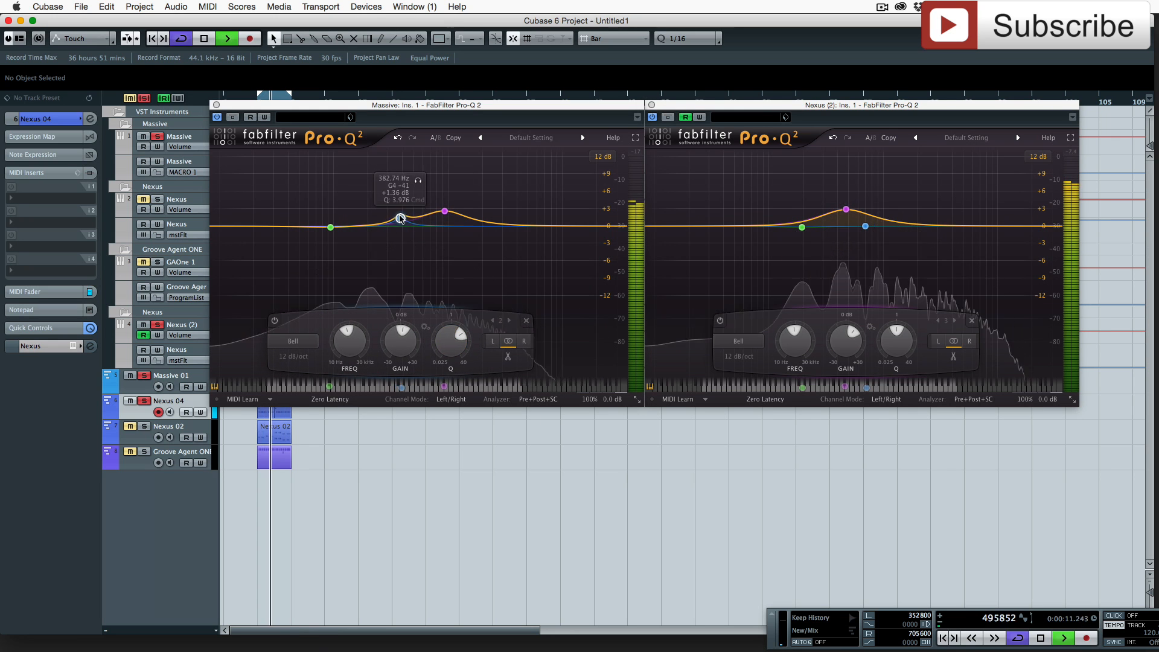
pyautogui.moveTo(399, 218); pyautogui.dragTo(396, 211)
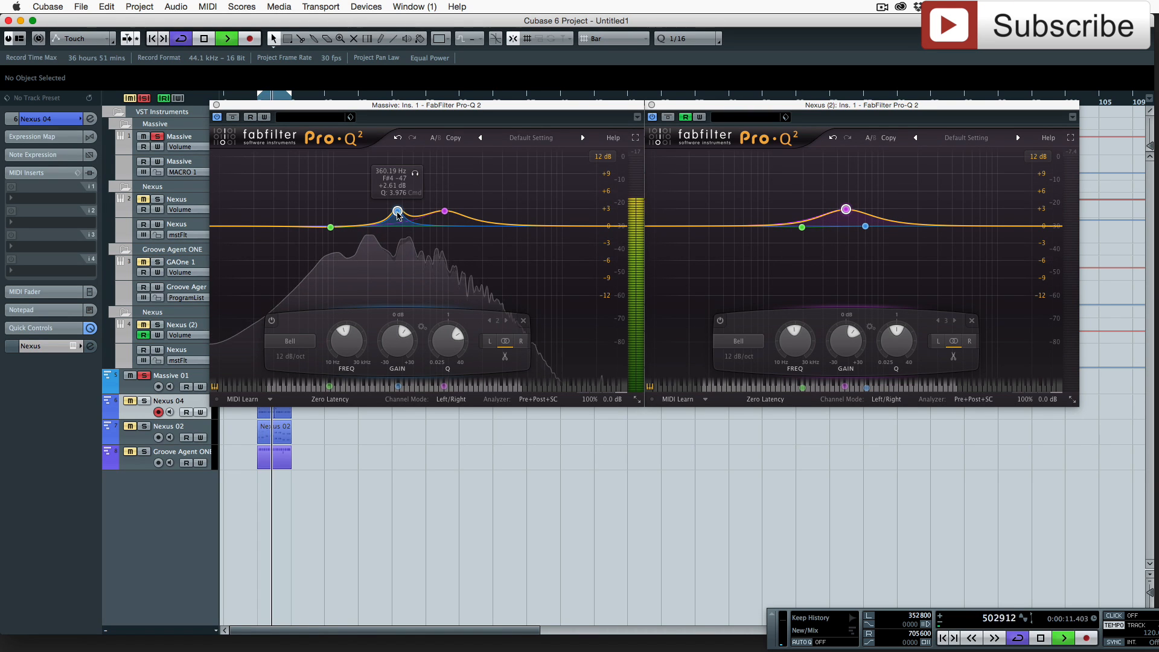
pyautogui.moveTo(397, 211); pyautogui.dragTo(398, 235)
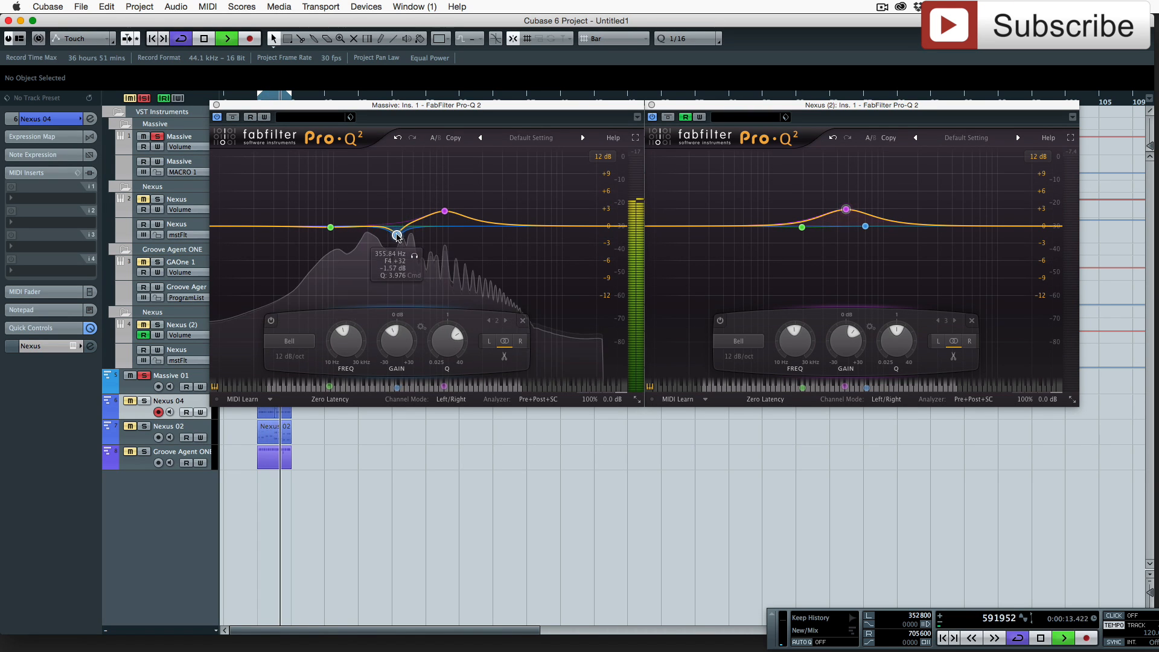
pyautogui.moveTo(395, 235); pyautogui.dragTo(395, 240)
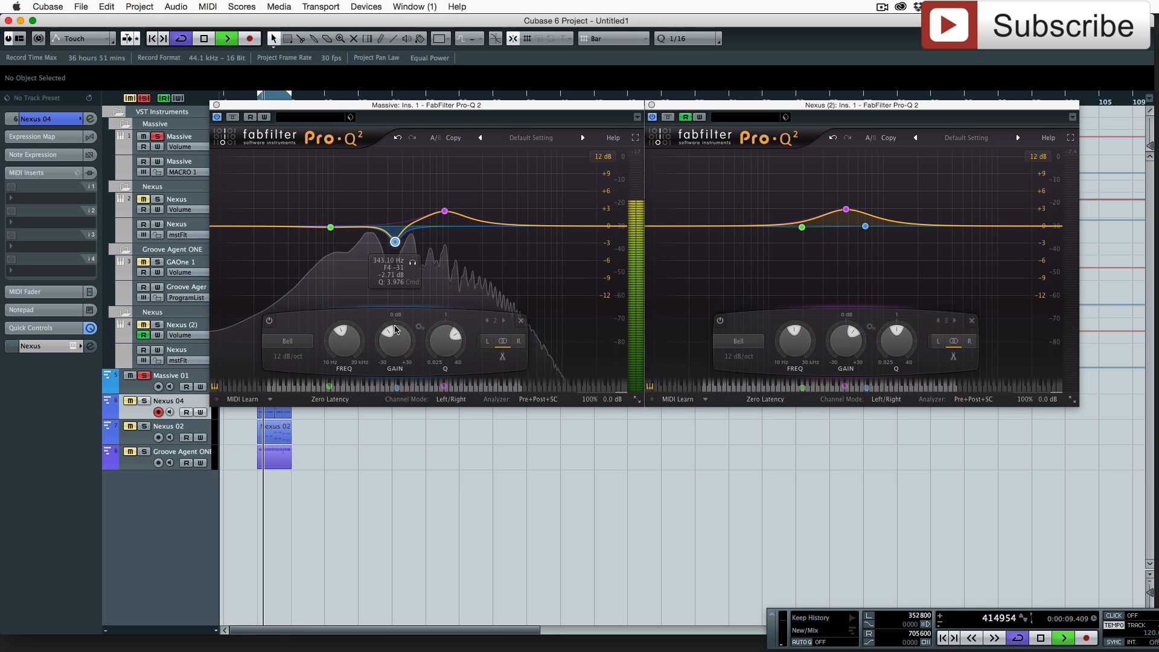
pyautogui.moveTo(395, 340); pyautogui.dragTo(395, 336)
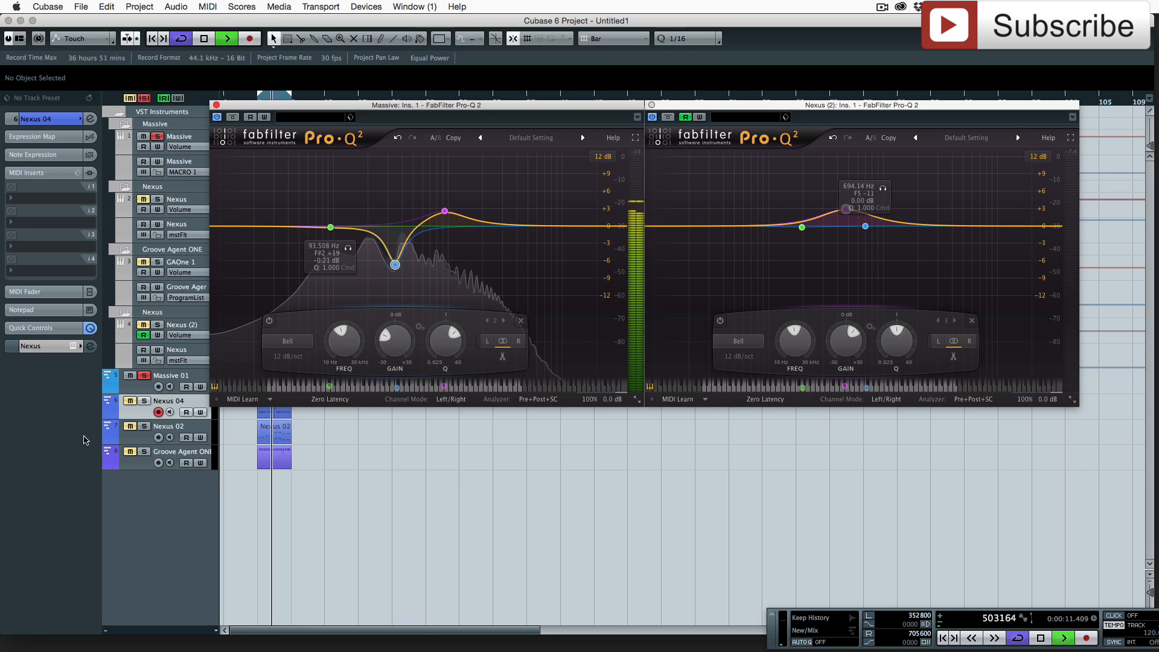
# Set Nexus Pro-Q 2 band 2 to about -8 dB and add band 4 near 335 Hz.
pyautogui.moveTo(864, 226); pyautogui.dragTo(846, 208)
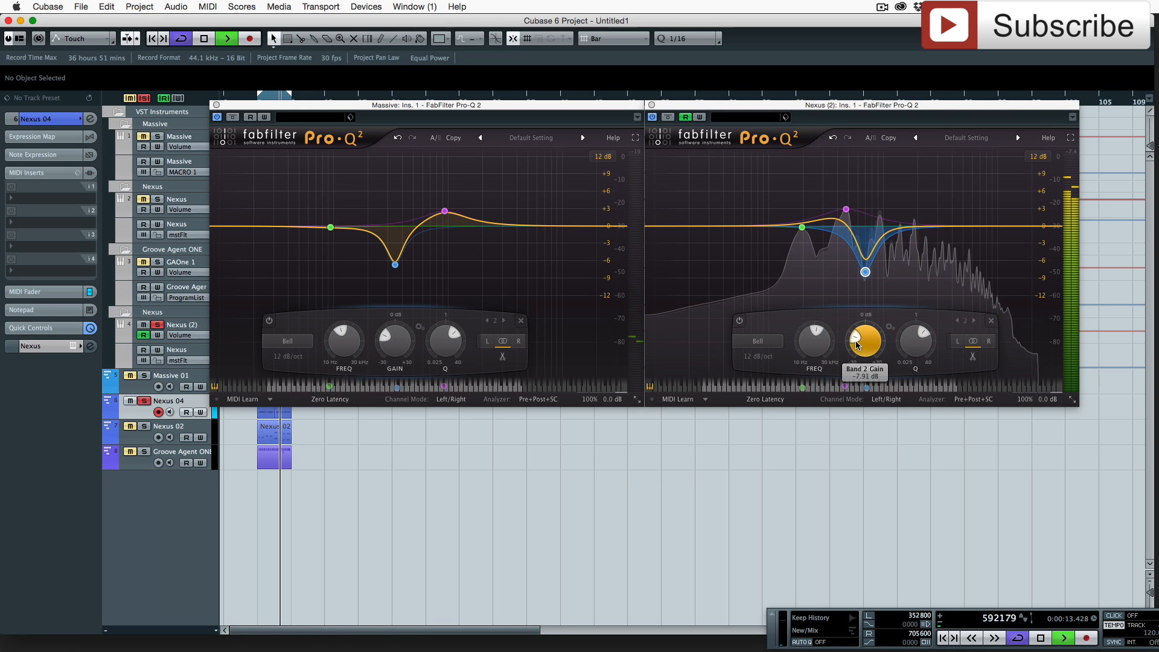
pyautogui.moveTo(864, 339); pyautogui.dragTo(864, 333)
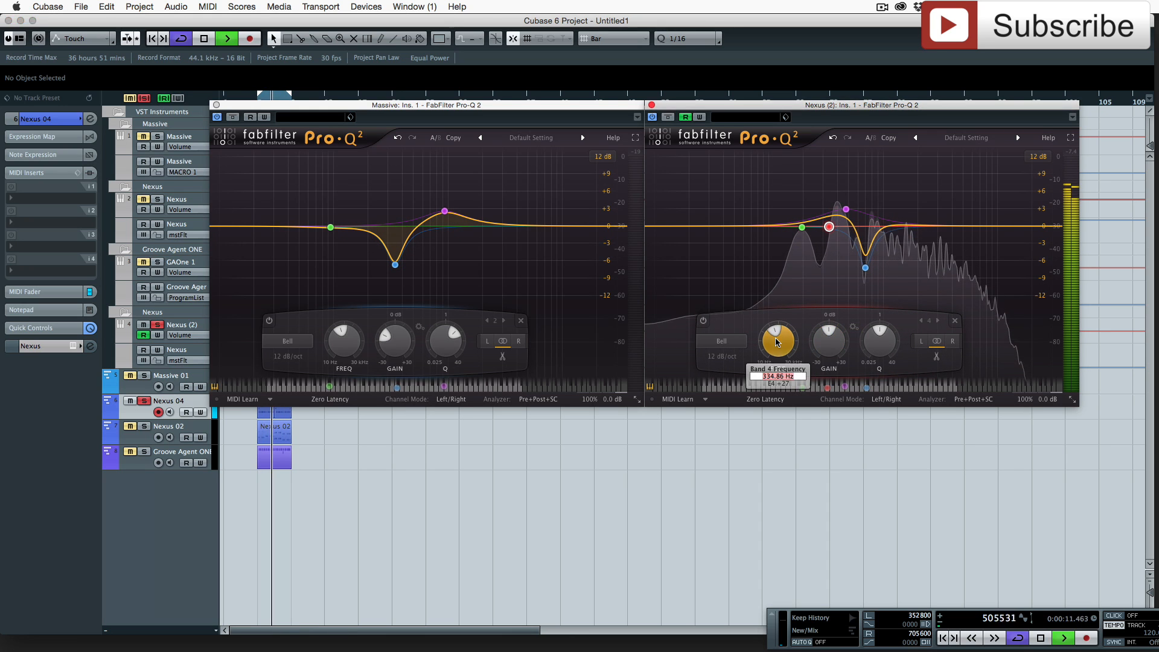
# Boost the Nexus bell to about +4.4 dB at 343 Hz and add a Massive band near 341 Hz.
pyautogui.moveTo(395, 264); pyautogui.dragTo(395, 264)
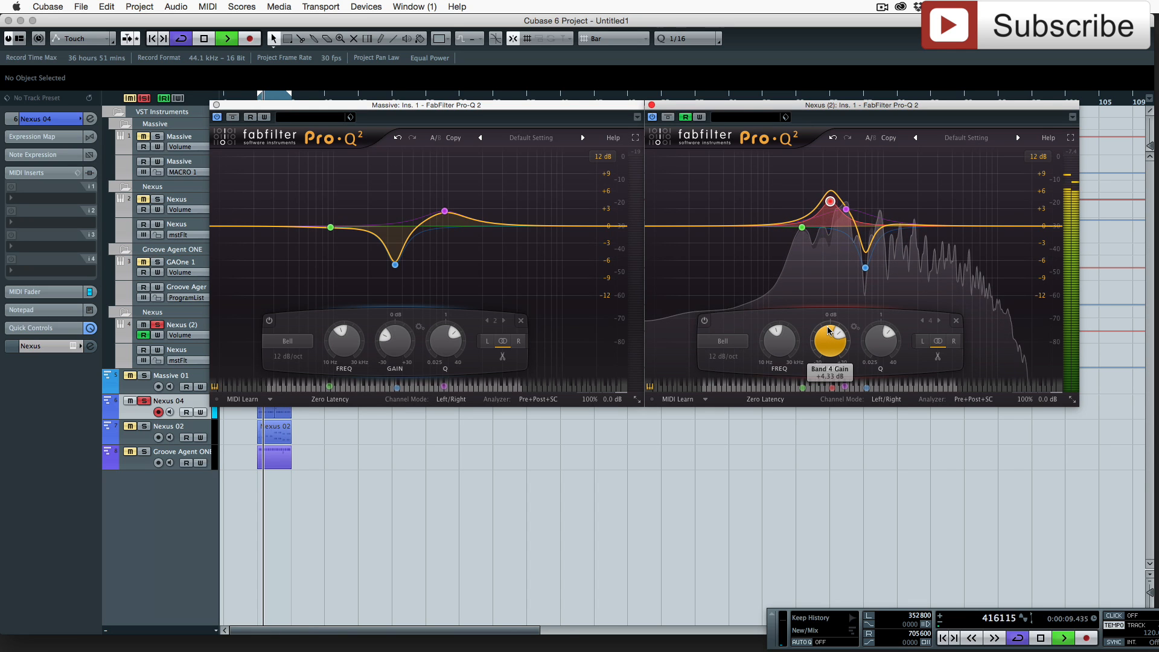
pyautogui.moveTo(829, 336); pyautogui.dragTo(831, 333)
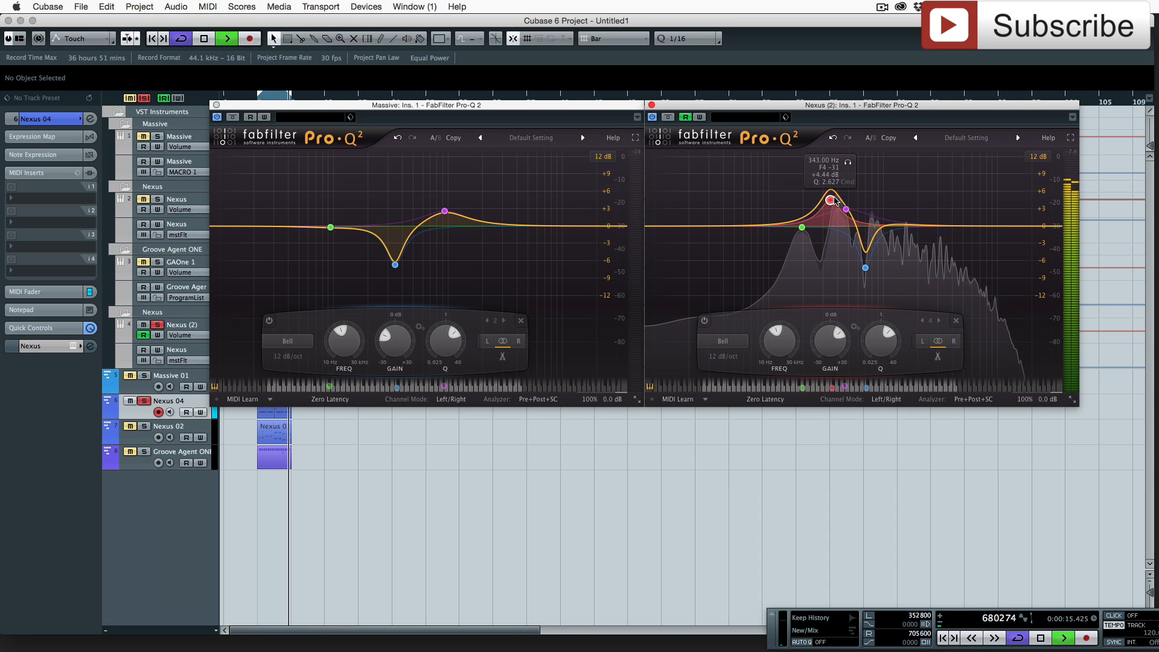
pyautogui.moveTo(395, 264); pyautogui.dragTo(395, 264)
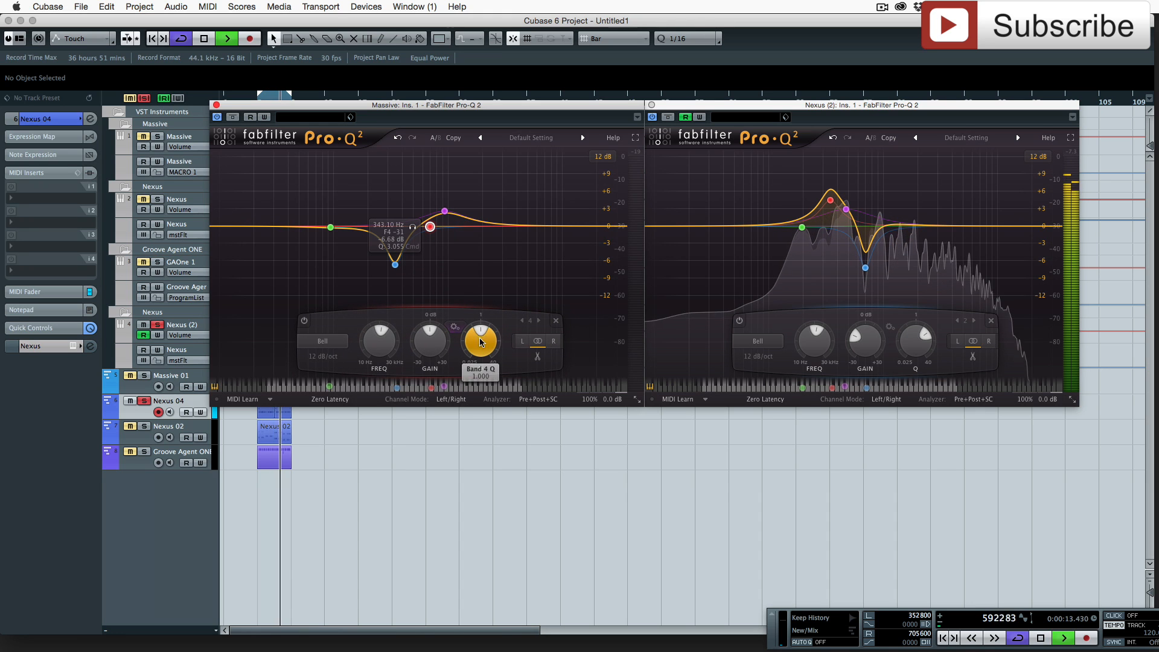
# Raise the new Massive bell above its low-mid cut, mirroring the Nexus EQ's cut.
pyautogui.moveTo(480, 342); pyautogui.dragTo(484, 325)
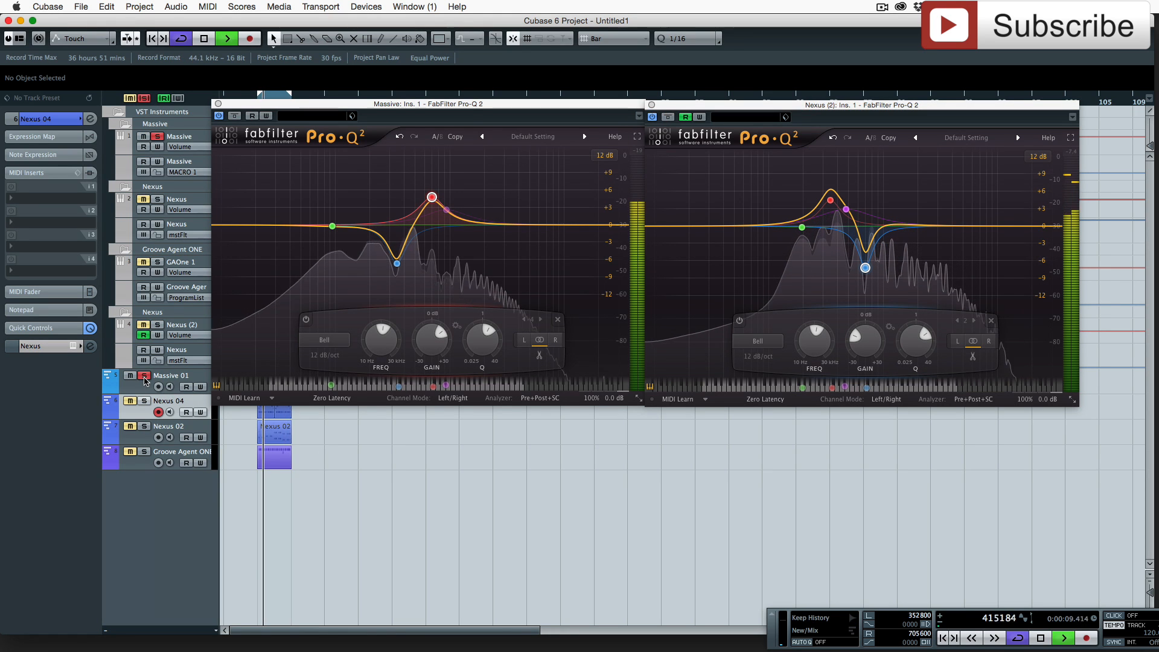
# Select Massive 01 and add a +4.17 dB high shelf from about 3.3 kHz on its EQ.
pyautogui.click(172, 375)
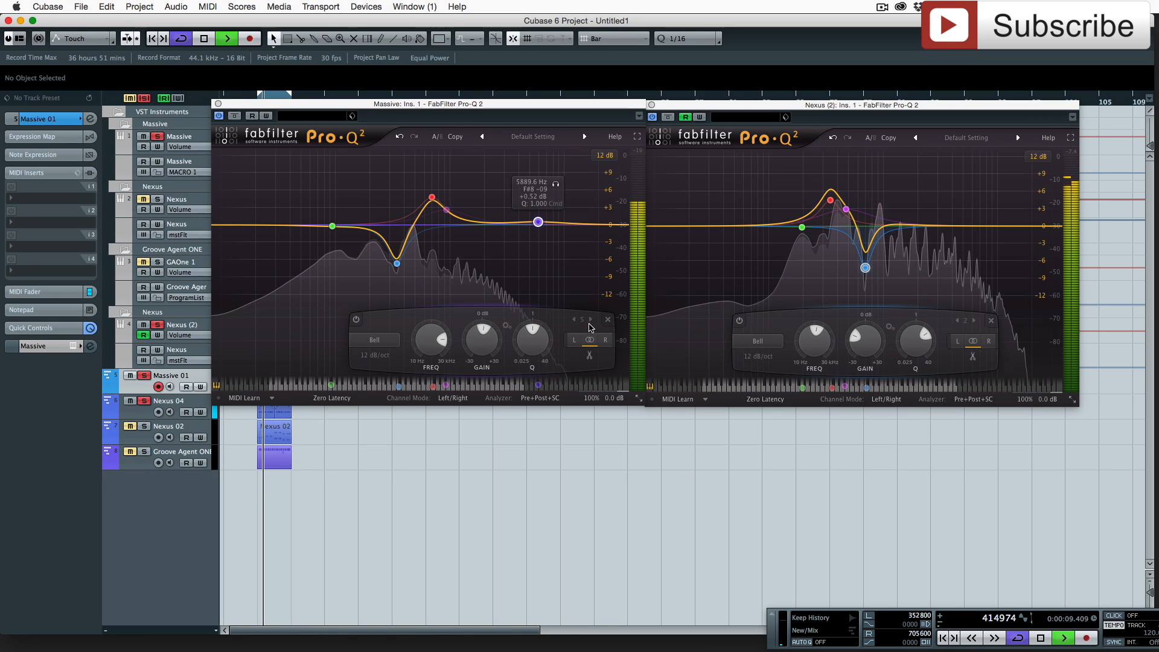
pyautogui.moveTo(537, 222); pyautogui.dragTo(508, 213)
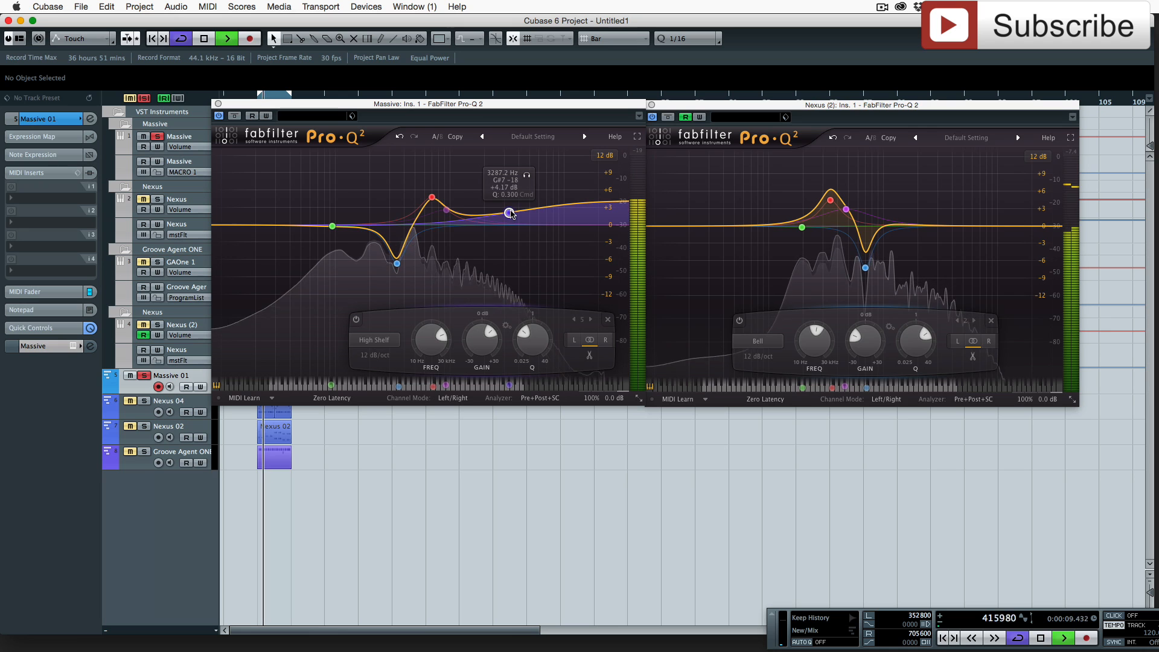
pyautogui.moveTo(508, 213); pyautogui.dragTo(508, 213)
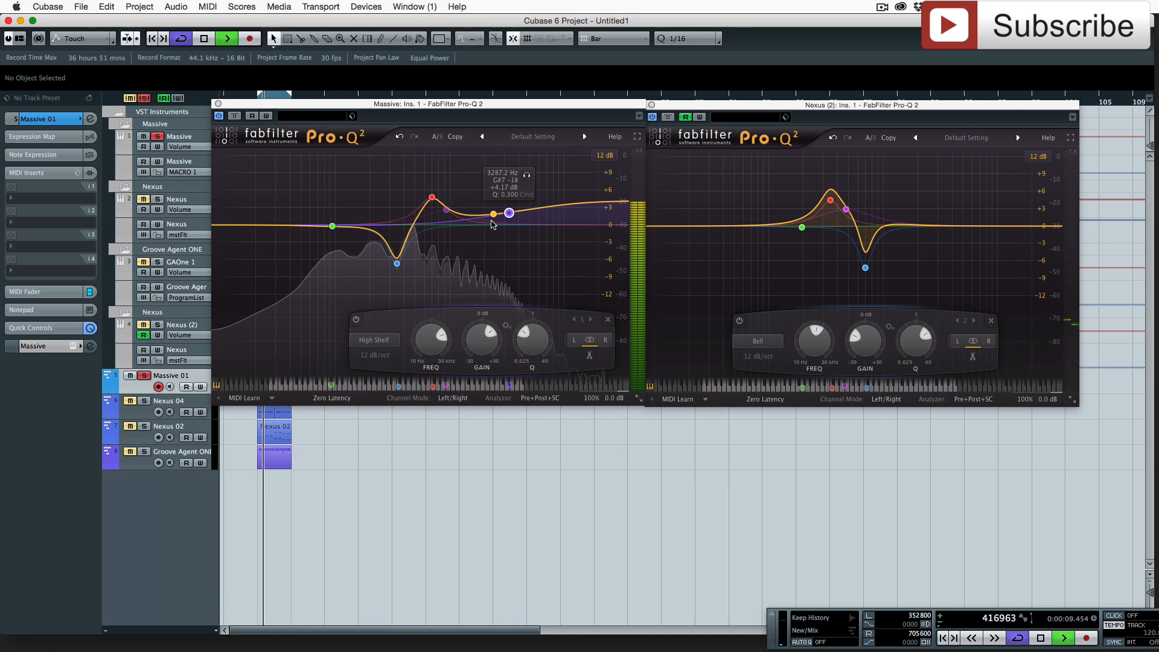
# Add a Massive bell boost near 2.5 kHz at about +2.6 dB, then select Massive 01.
pyautogui.moveTo(508, 213); pyautogui.dragTo(497, 204)
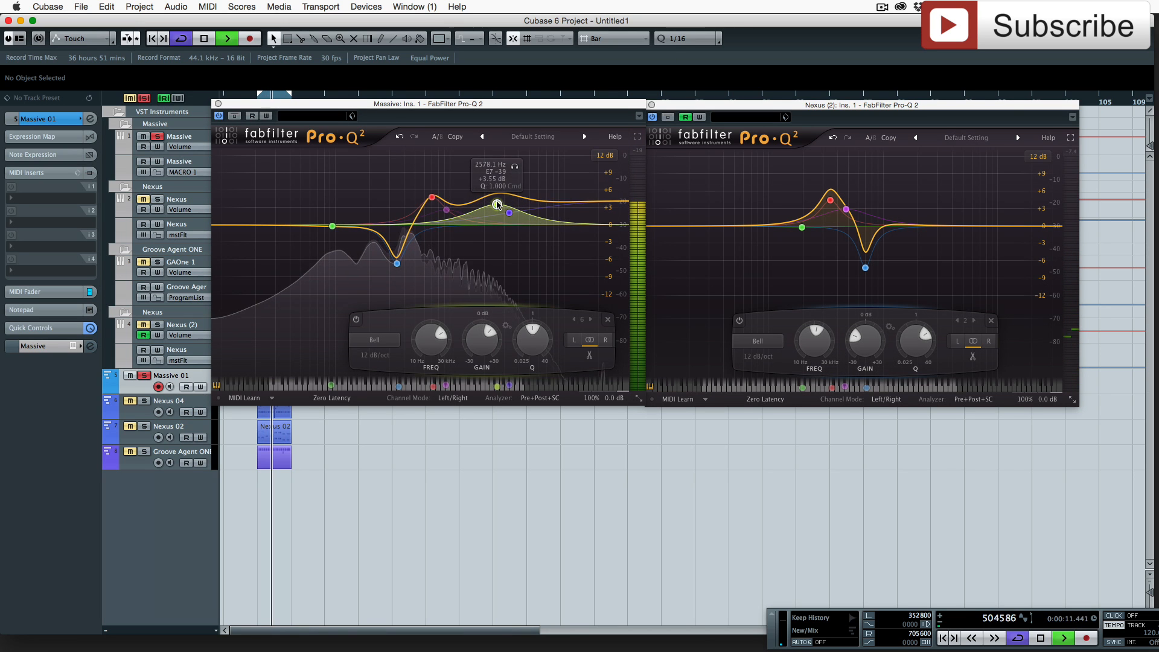
pyautogui.moveTo(497, 204); pyautogui.dragTo(492, 213)
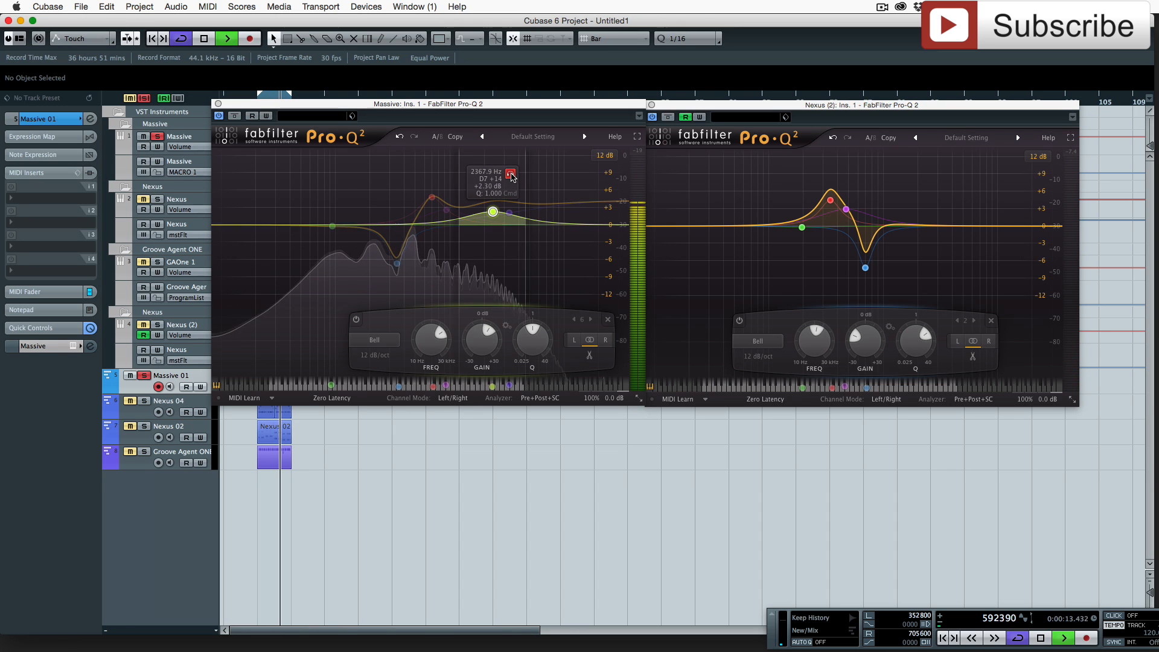
pyautogui.moveTo(493, 213); pyautogui.dragTo(493, 207)
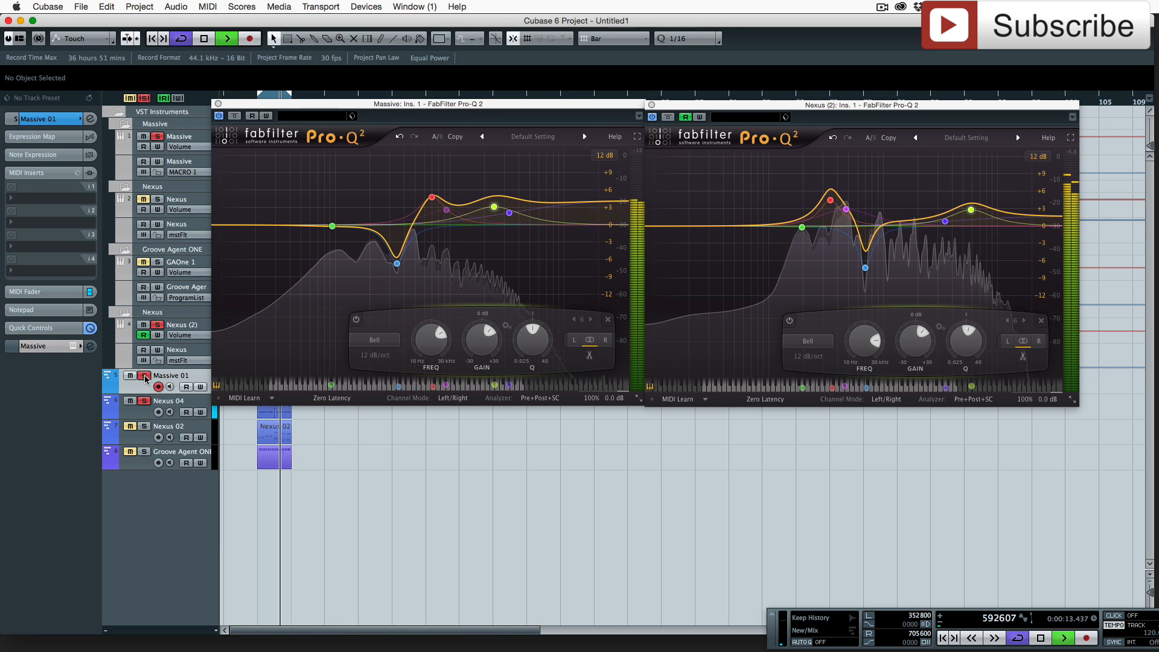
pyautogui.click(145, 379)
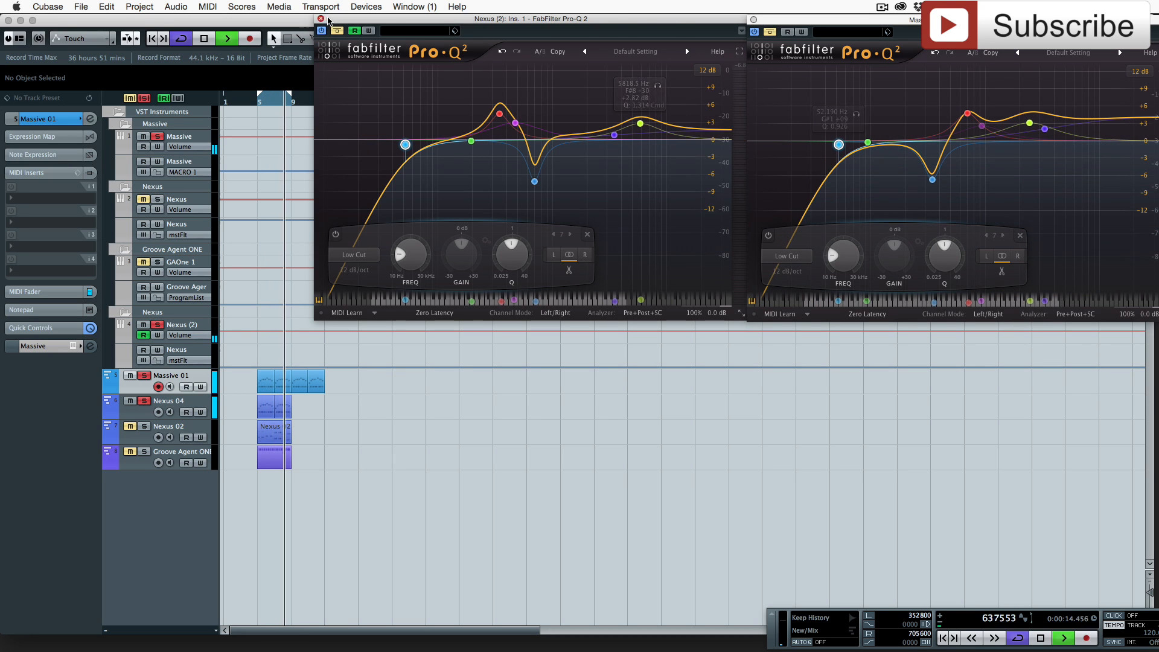
# Close the Pro-Q 2 windows and select the Nexus 02 track.
pyautogui.click(320, 19)
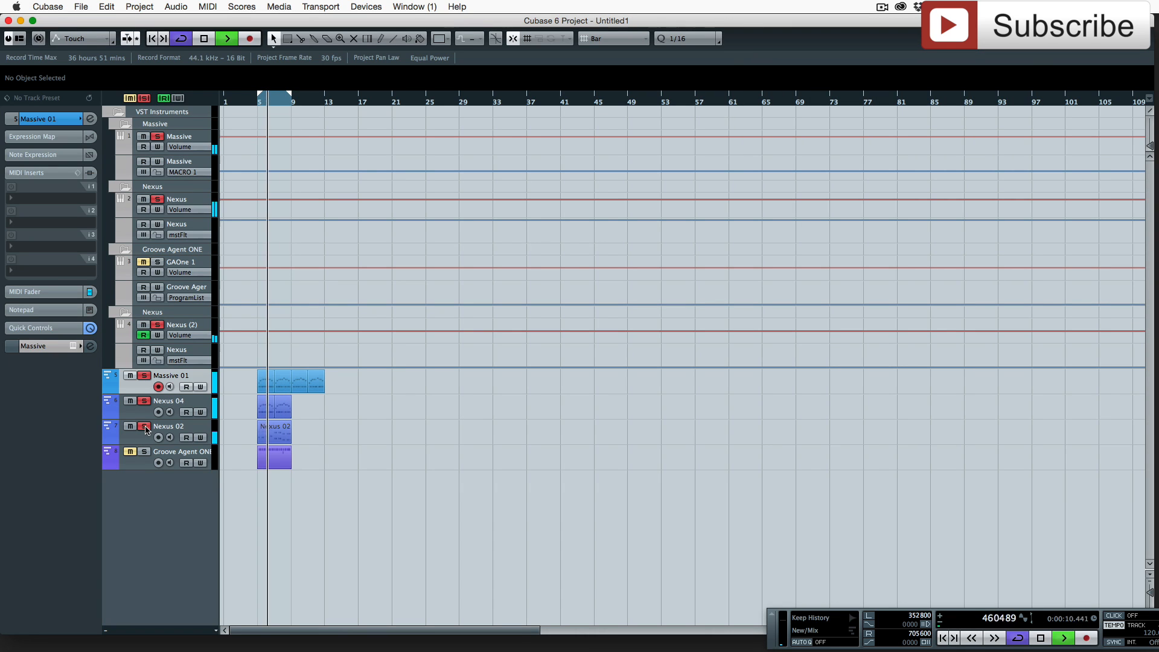
pyautogui.click(168, 425)
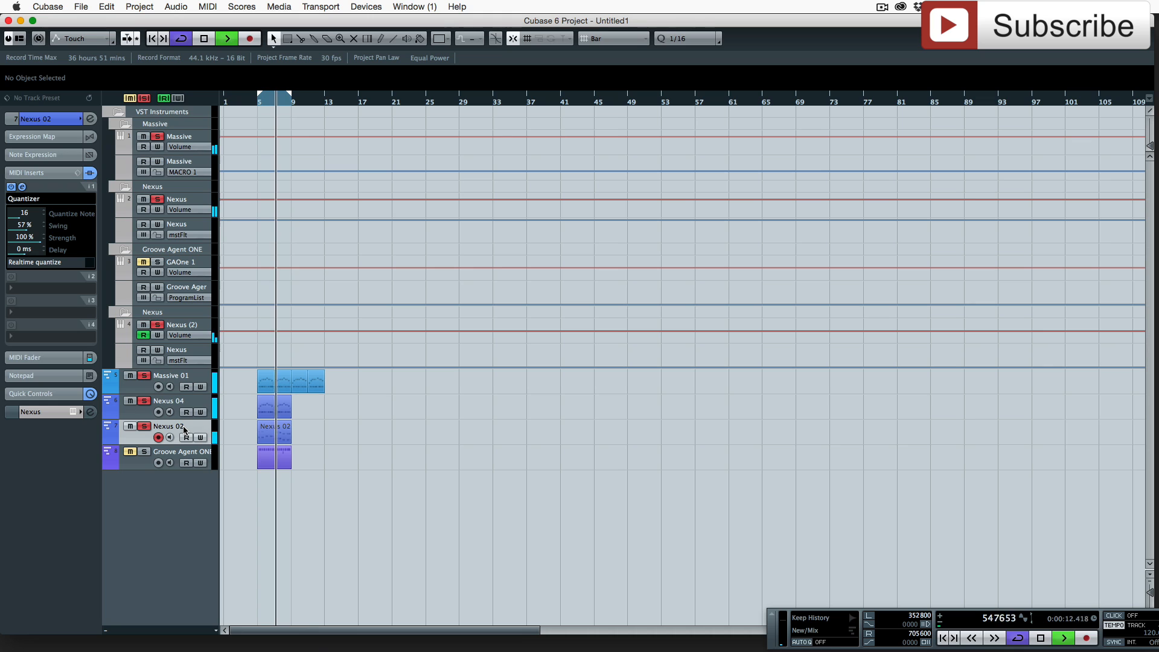